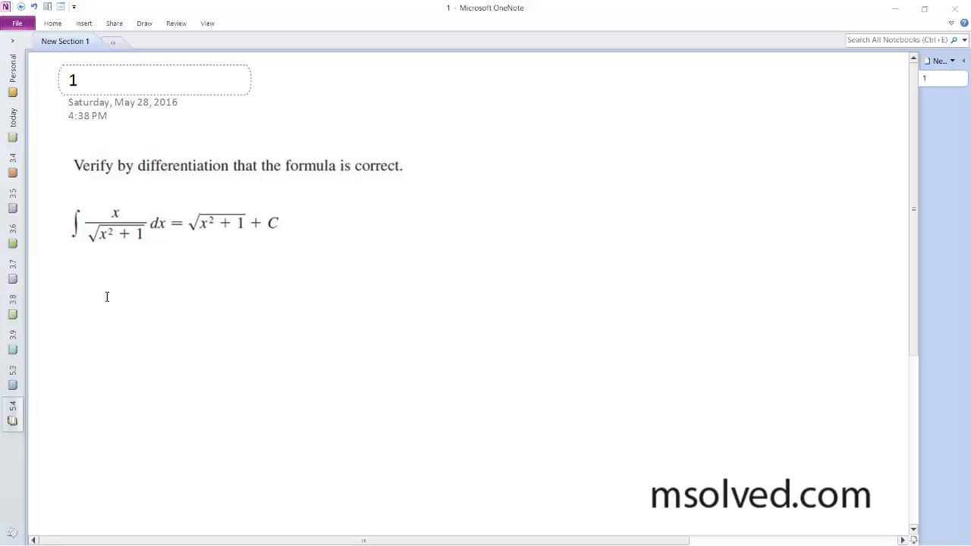
pyautogui.moveTo(127, 274)
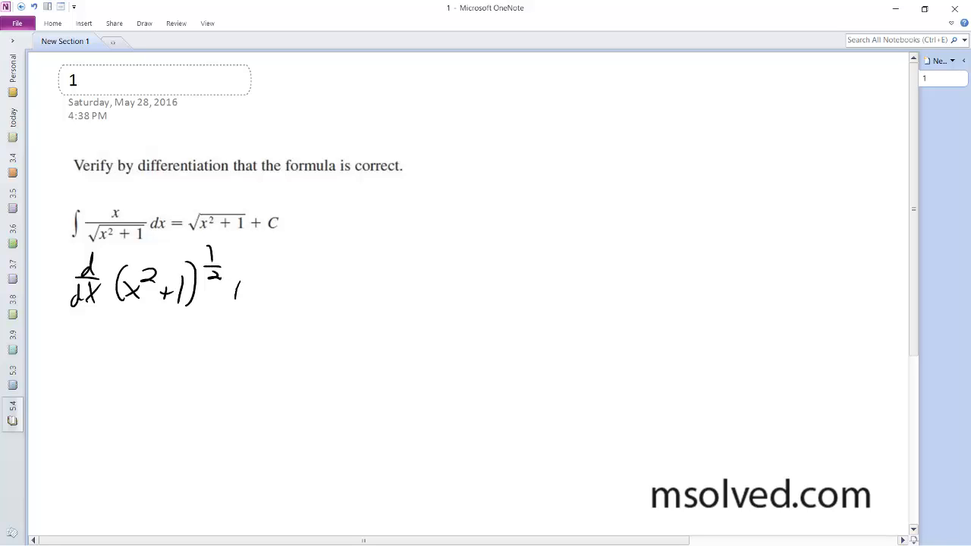
# - Handwrite + d/dx C, then start the next line with = ½·2x
pyautogui.moveTo(235, 292); pyautogui.dragTo(273, 299)
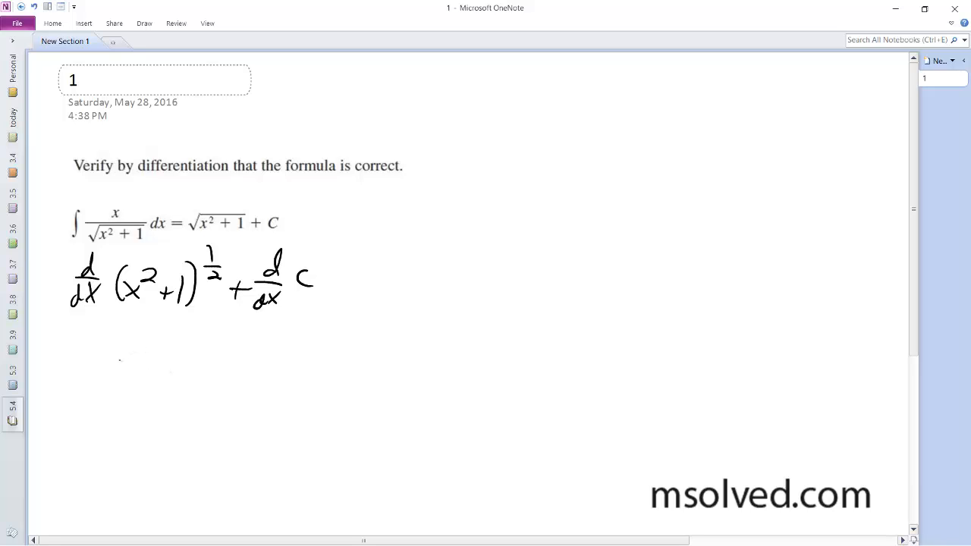
pyautogui.moveTo(106, 364); pyautogui.dragTo(175, 386)
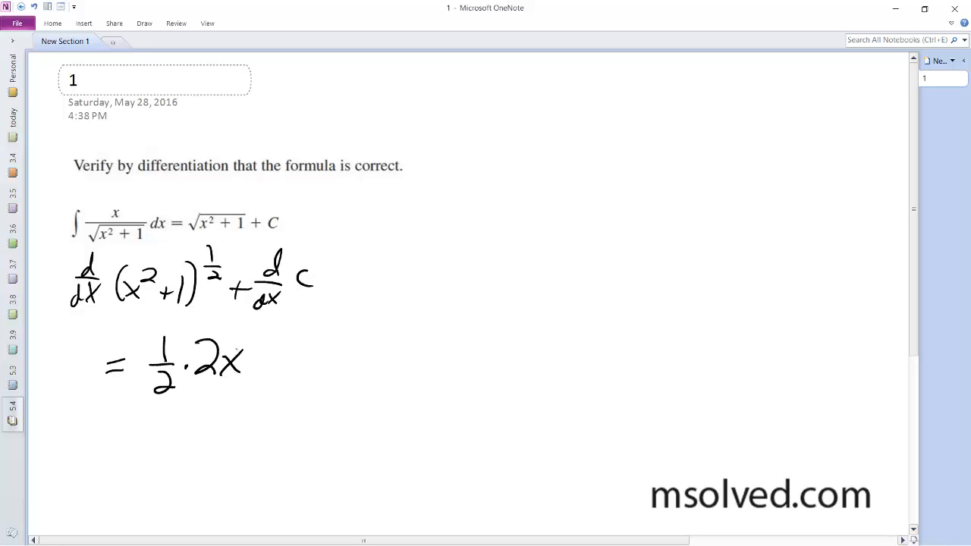
# - Write (x²+1)^(-½) after ½·2x and strike through the cancelling 2s
pyautogui.moveTo(273, 341); pyautogui.dragTo(292, 371)
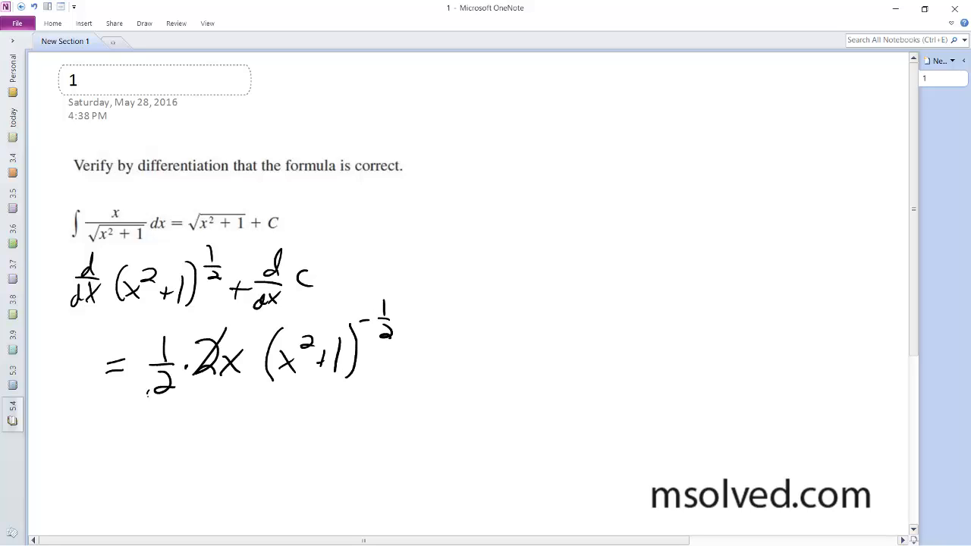
pyautogui.moveTo(144, 391); pyautogui.dragTo(178, 372)
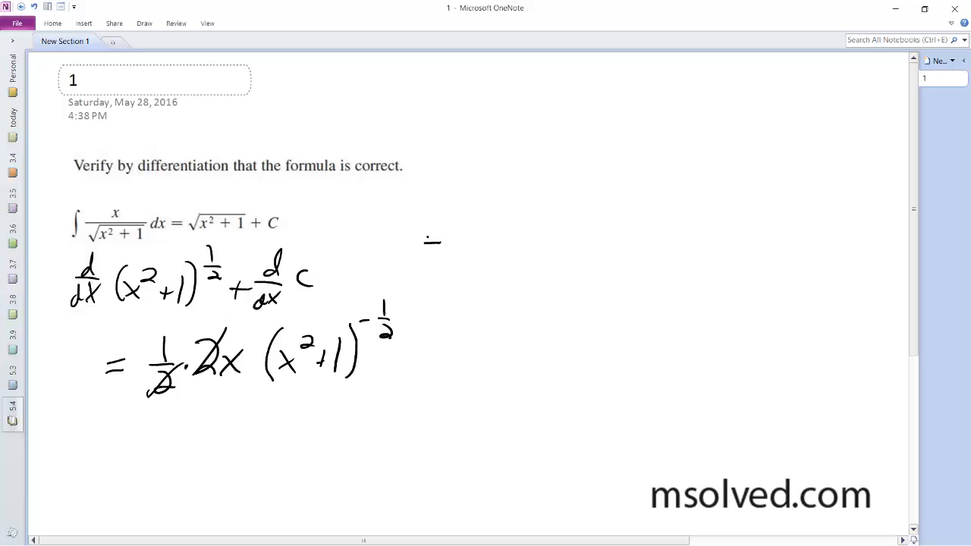
# - Handwrite = x(x to the right of the integral formula
pyautogui.moveTo(531, 201); pyautogui.dragTo(561, 228)
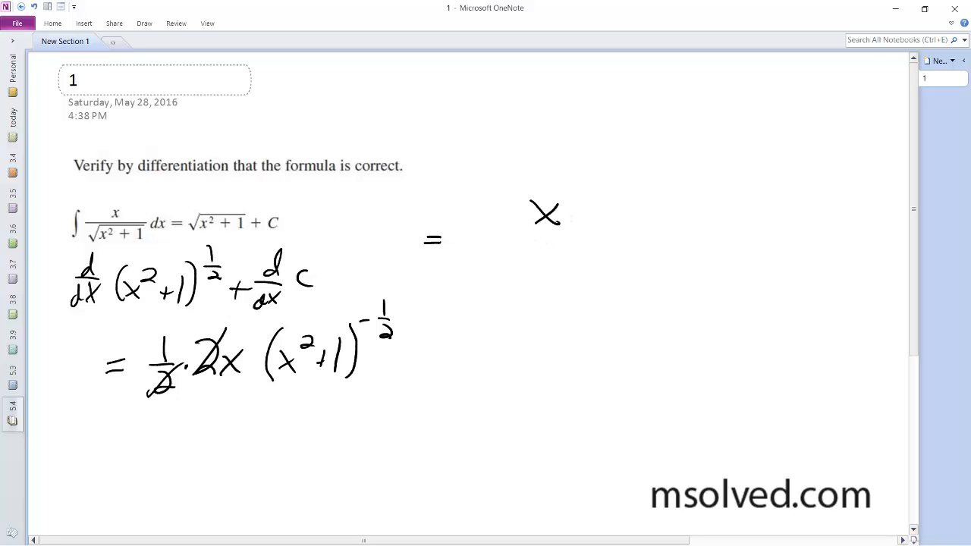
pyautogui.moveTo(580, 194); pyautogui.dragTo(622, 227)
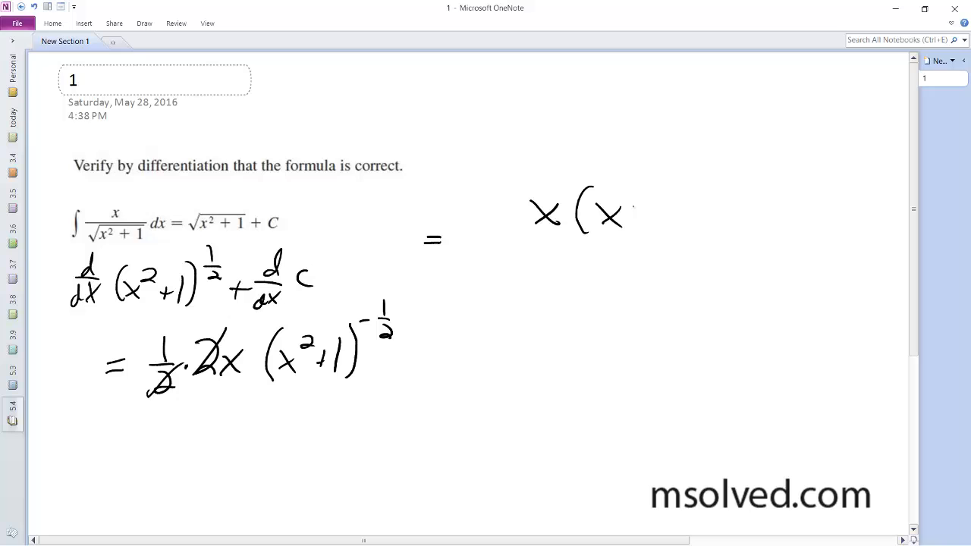